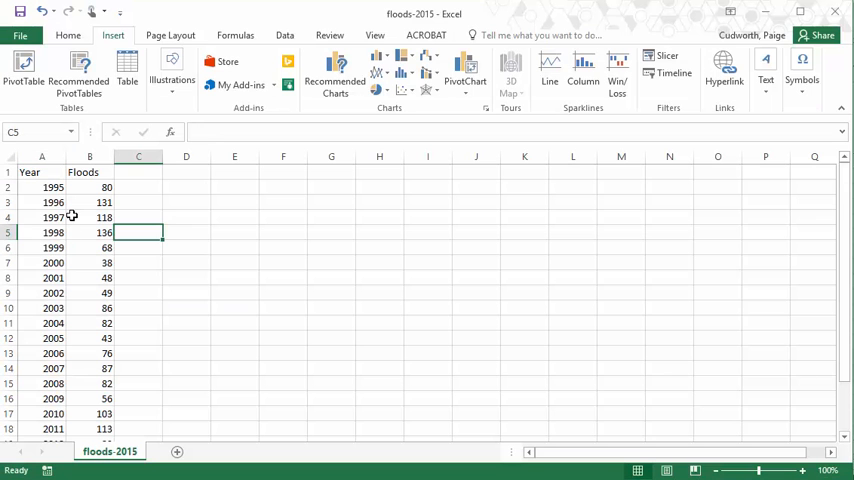
Select the Year and Floods table from A1 down to the 2015 row.
click(90, 188)
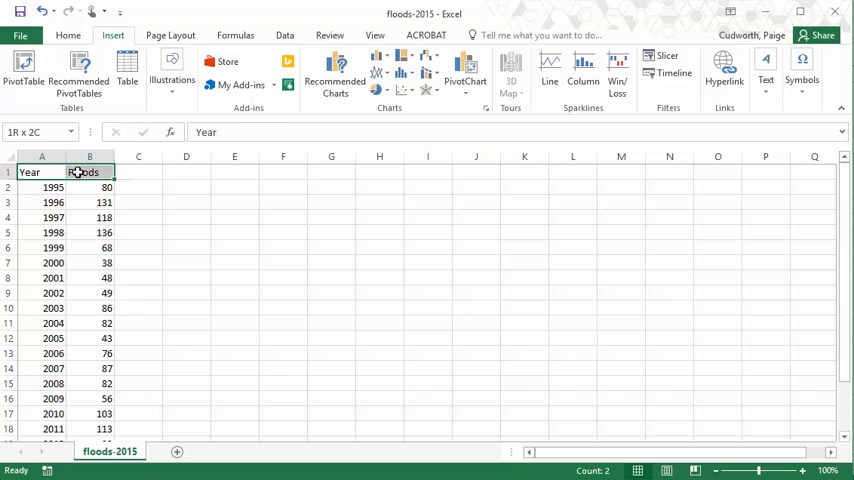
drag(78, 172, 95, 322)
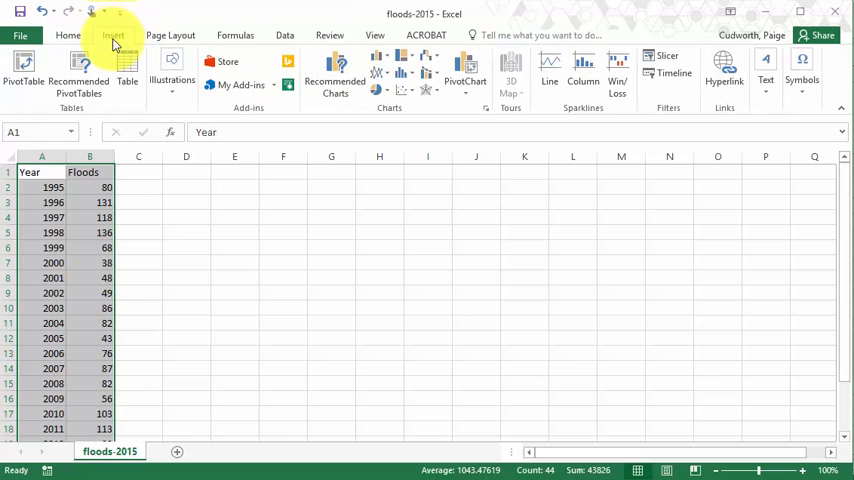
mouse_move(240, 85)
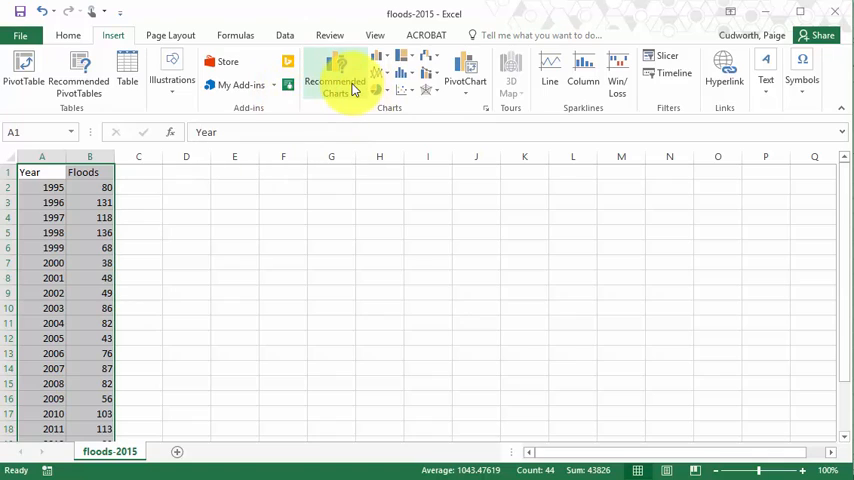
mouse_move(350, 80)
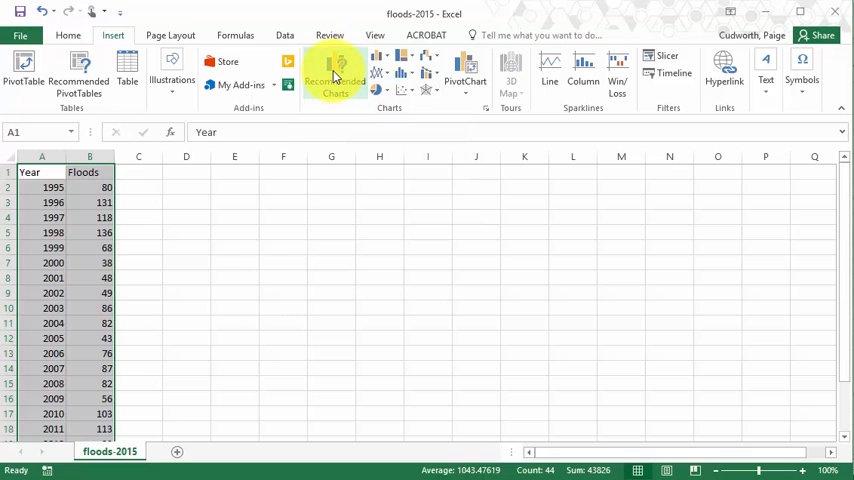
From Recommended Charts, preview Scatter, then insert the Line chart of flood counts.
click(335, 75)
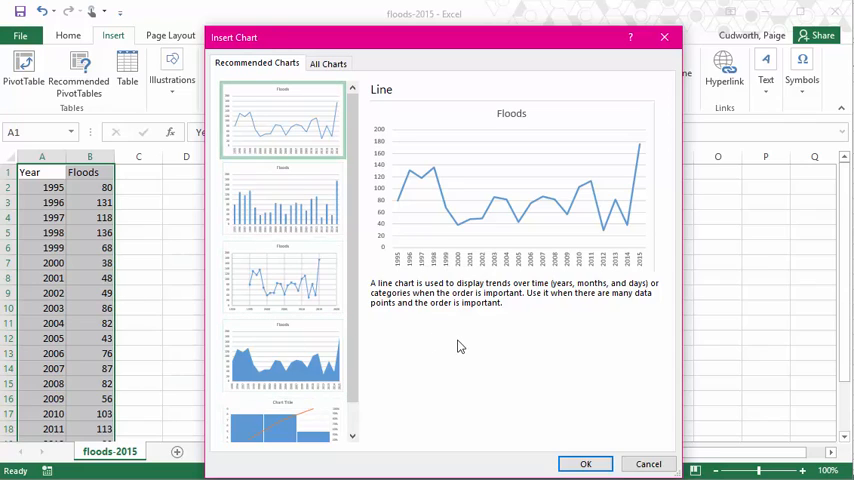
mouse_move(295, 128)
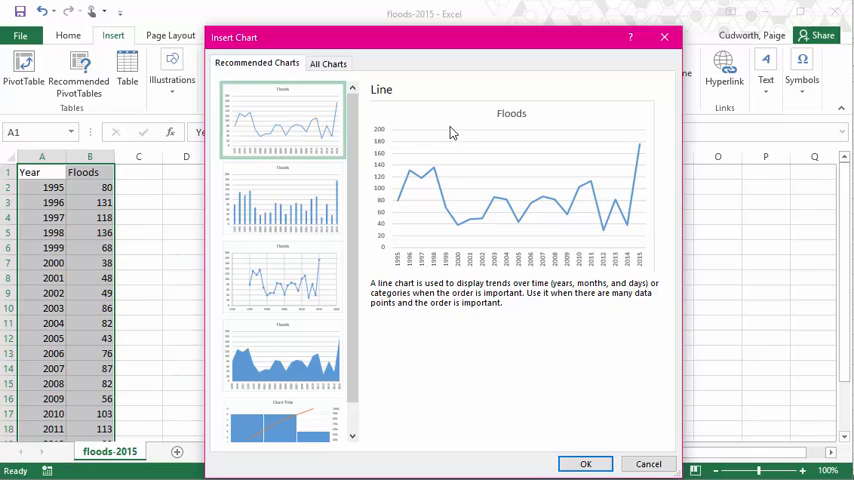
mouse_move(378, 177)
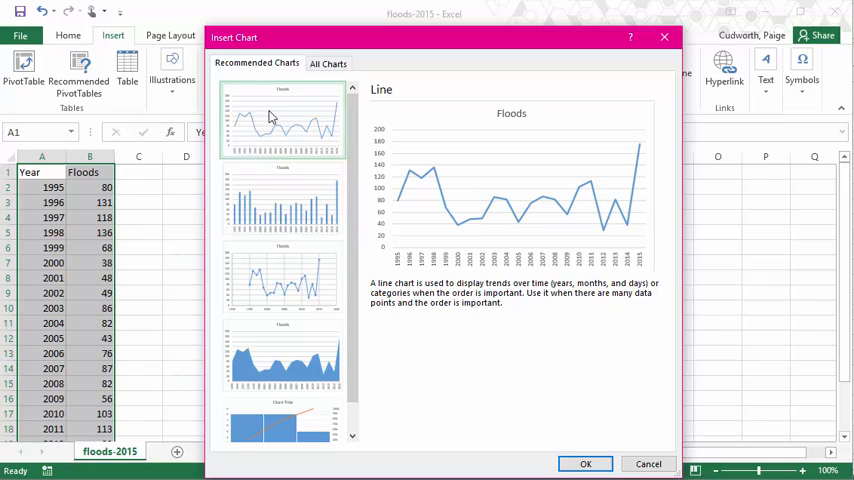
mouse_move(295, 127)
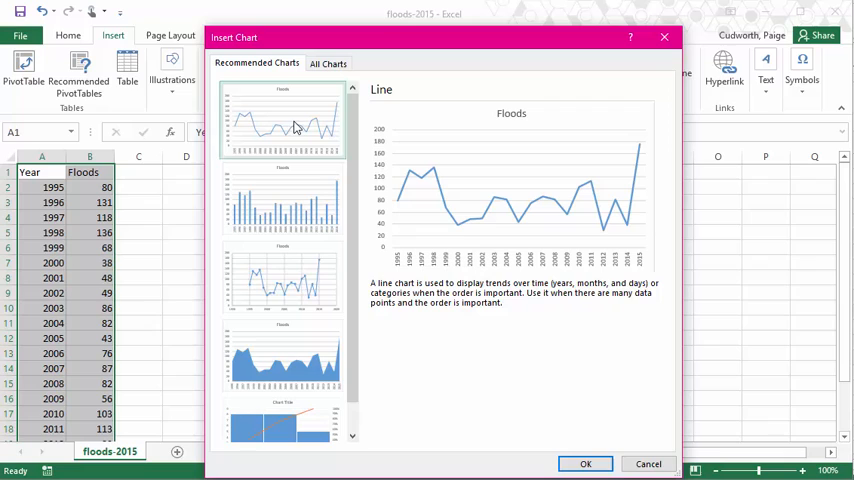
click(280, 280)
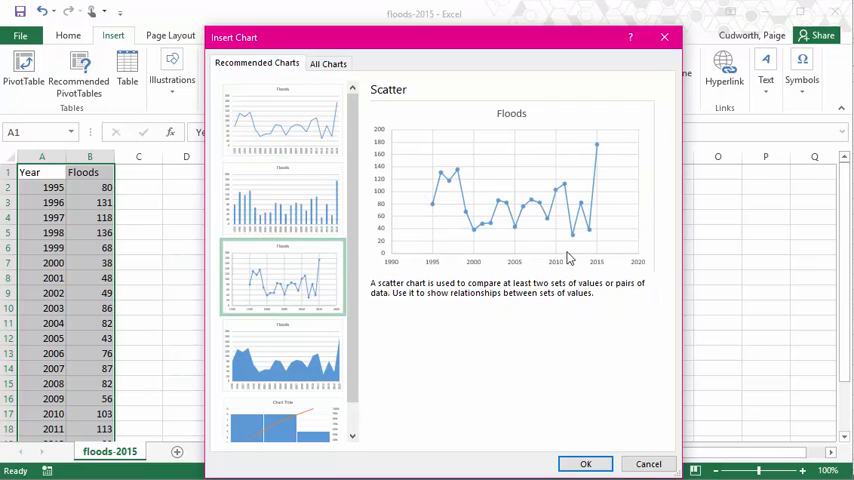
mouse_move(474, 247)
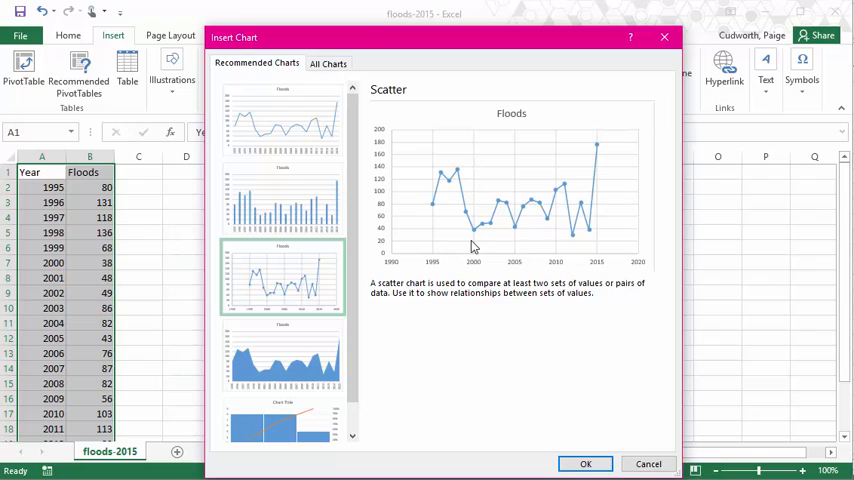
mouse_move(435, 213)
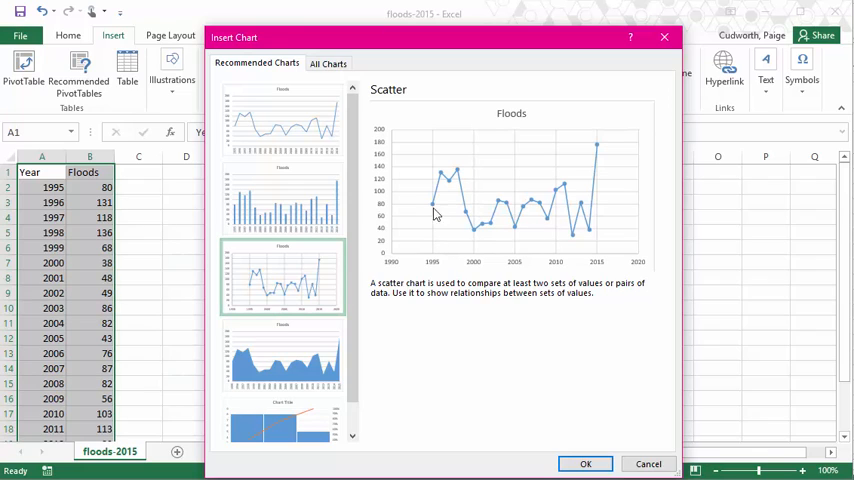
mouse_move(528, 251)
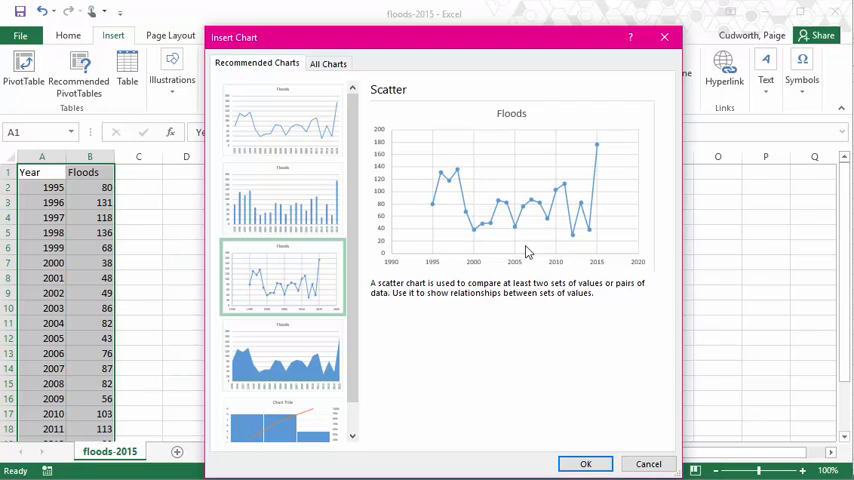
click(282, 120)
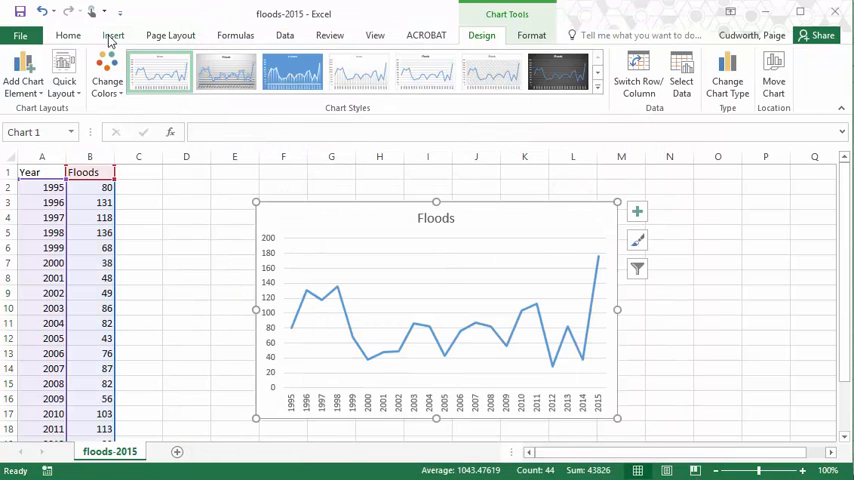
Nudge the Floods chart upward and show the Chart Tools Design options.
click(113, 35)
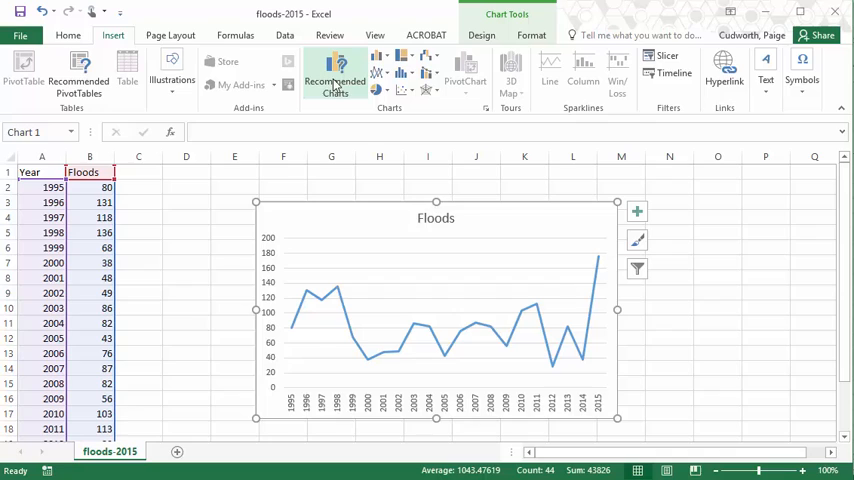
mouse_move(569, 216)
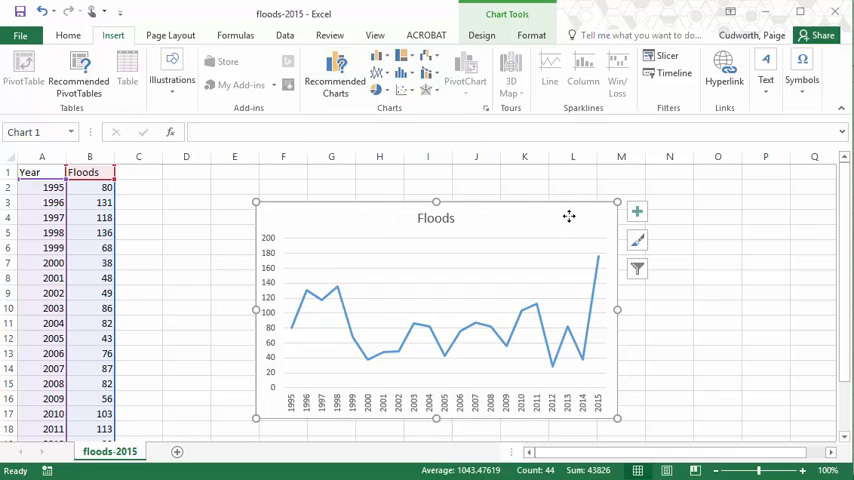
mouse_move(476, 239)
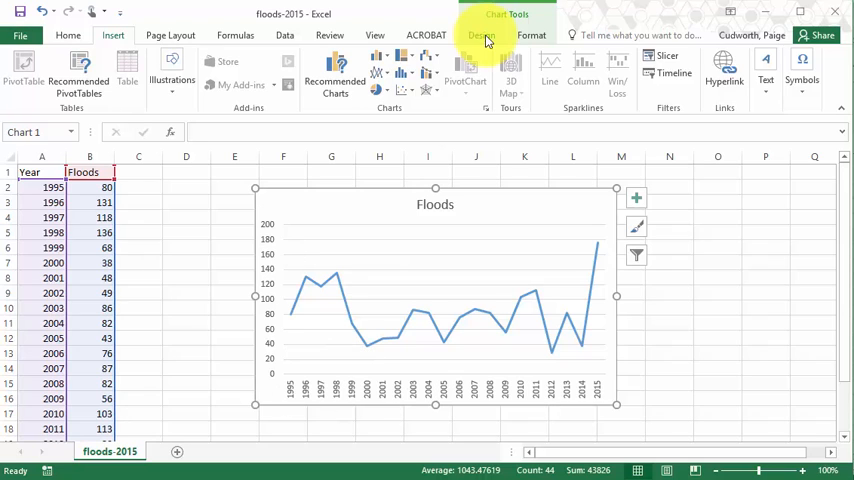
click(481, 35)
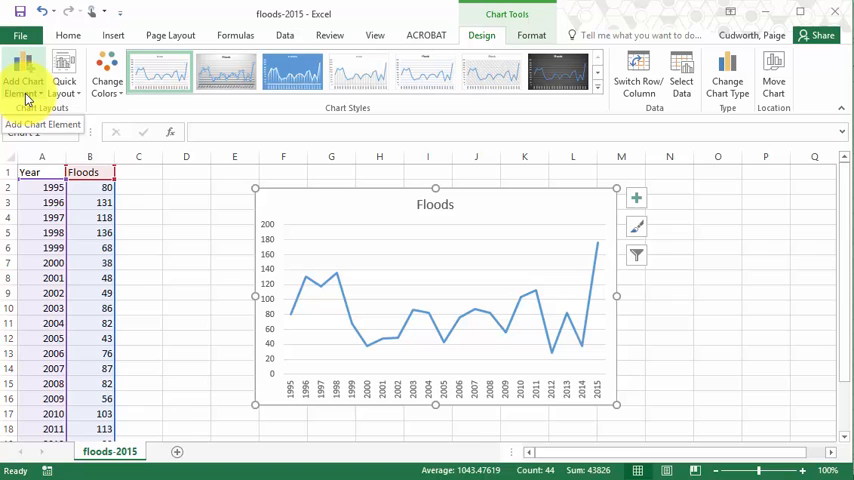
Add axis titles to the chart and label the horizontal axis 'Year'.
click(23, 80)
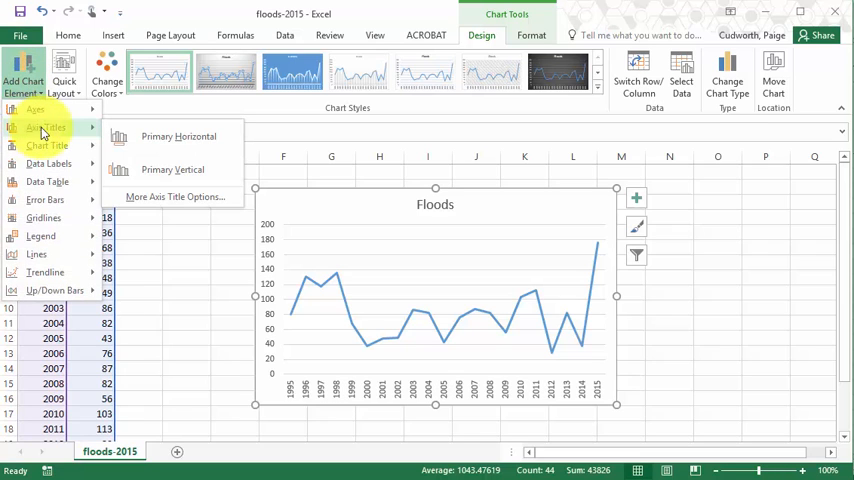
click(179, 136)
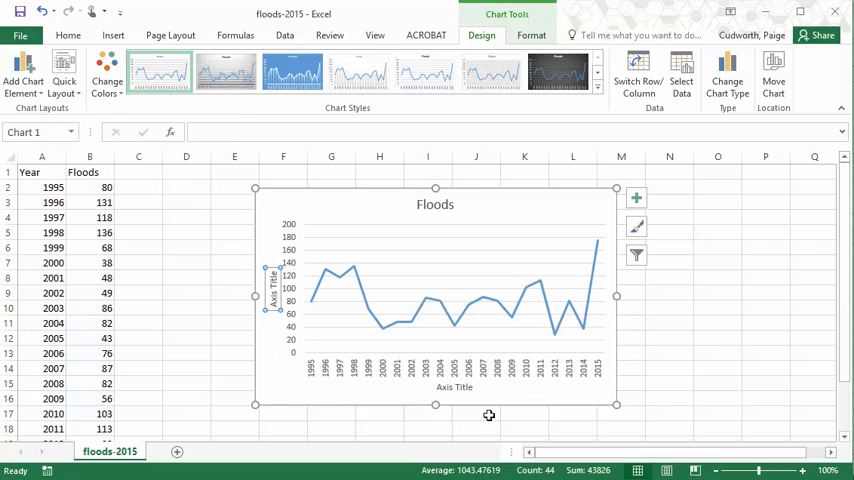
click(454, 386)
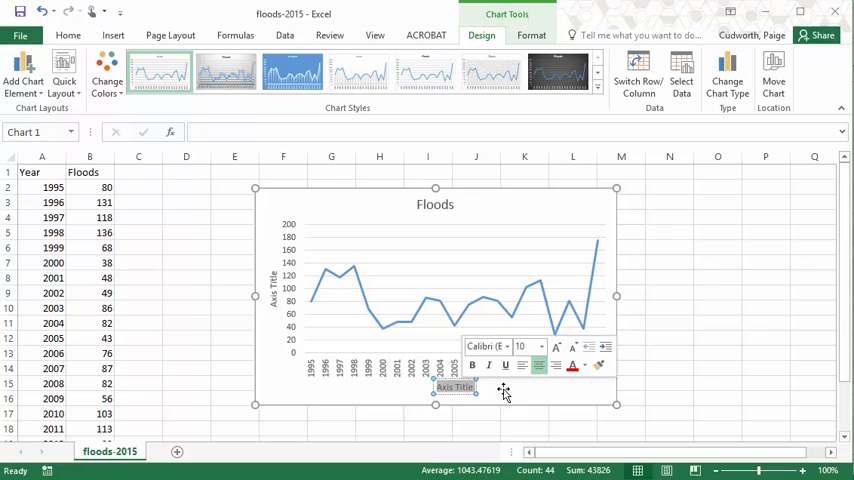
text(Year)
click(273, 287)
text(Deaths from Floods)
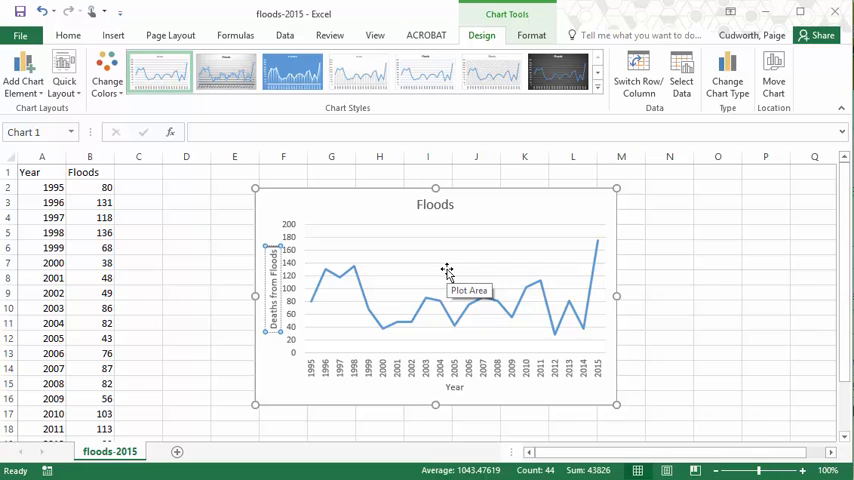
Retitle the chart 'Deaths from Floods in the US' and deselect it.
click(434, 204)
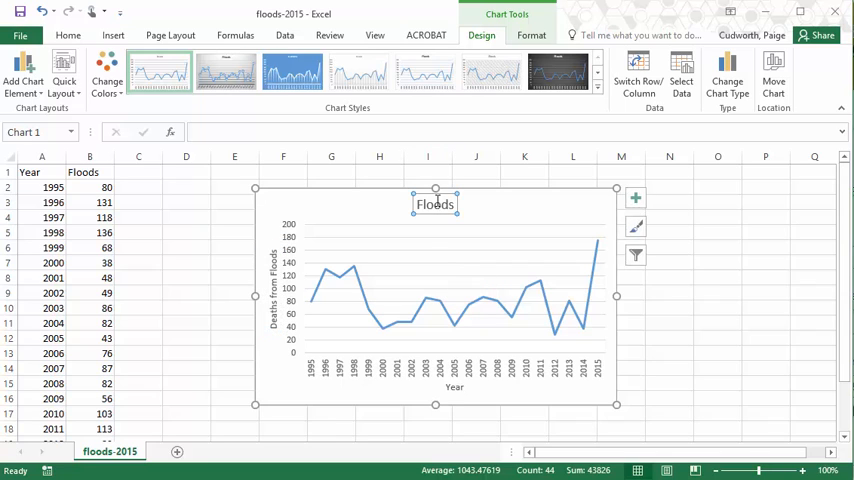
text(Deaths from Floods in the US)
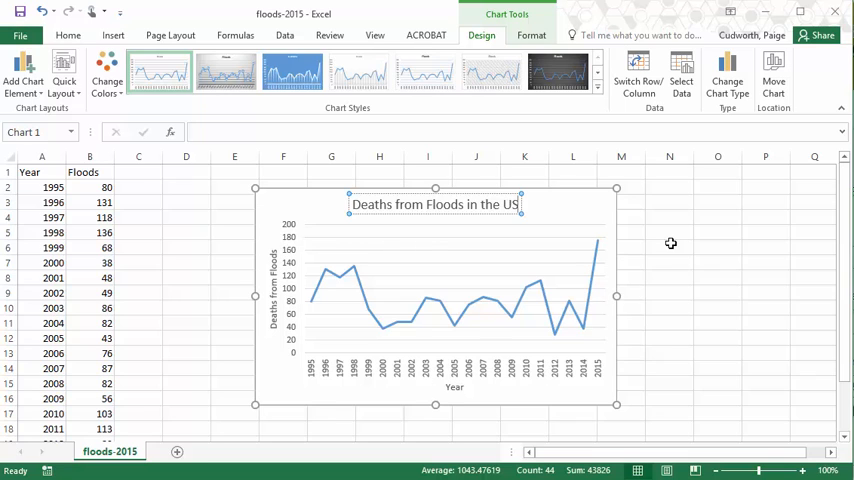
click(669, 203)
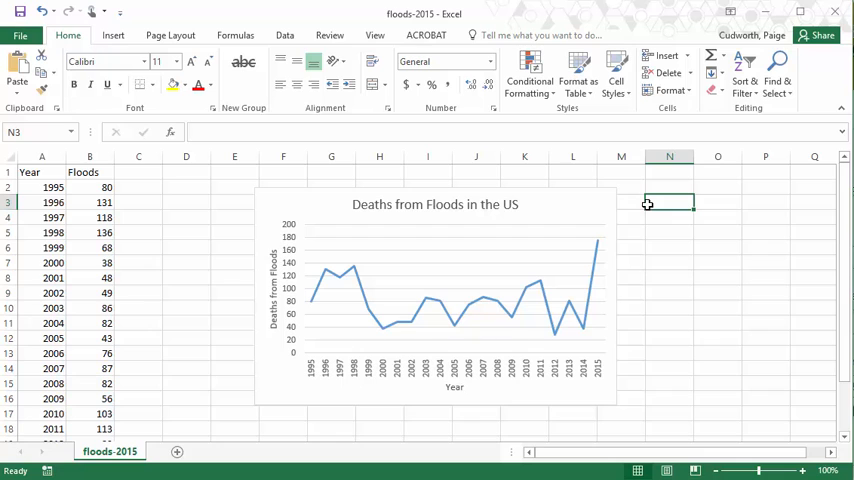
Preview chart styles with labelled circular markers on the selected flood chart.
click(435, 300)
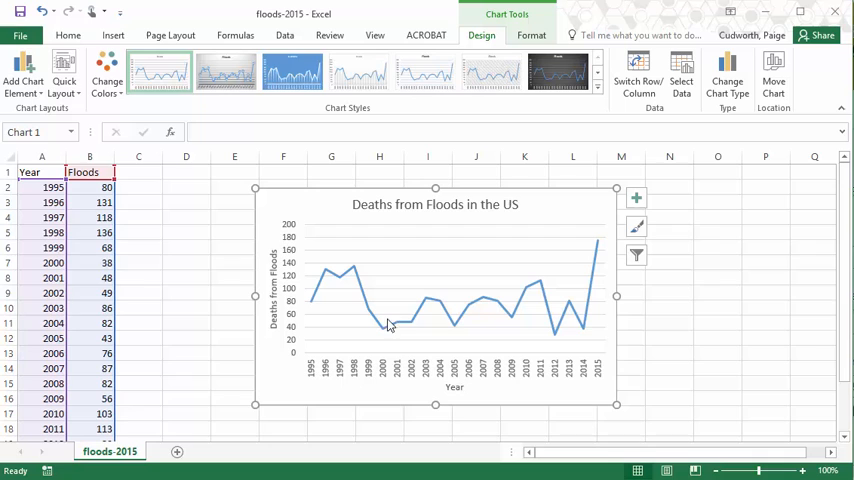
mouse_move(274, 205)
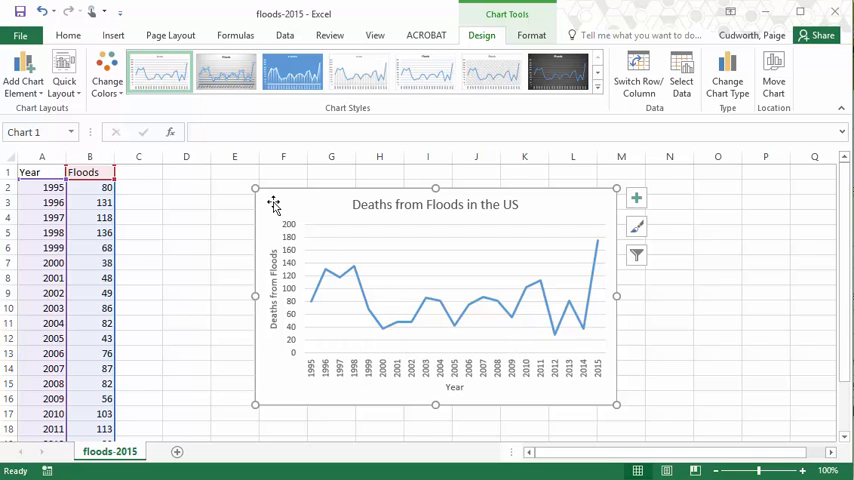
click(225, 71)
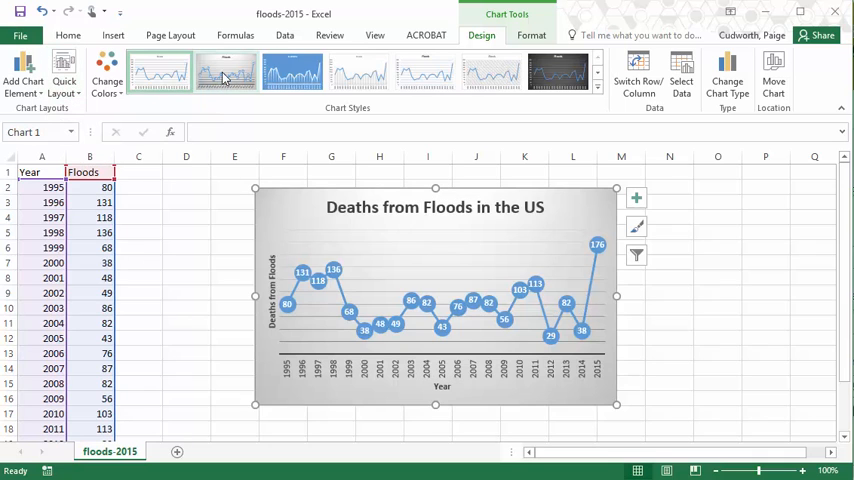
click(490, 72)
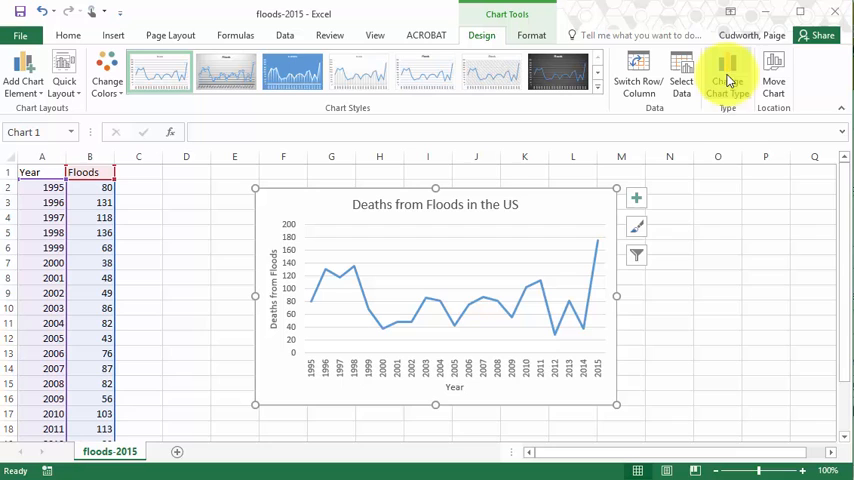
Change the chart type to Line with Markers via Change Chart Type.
click(727, 75)
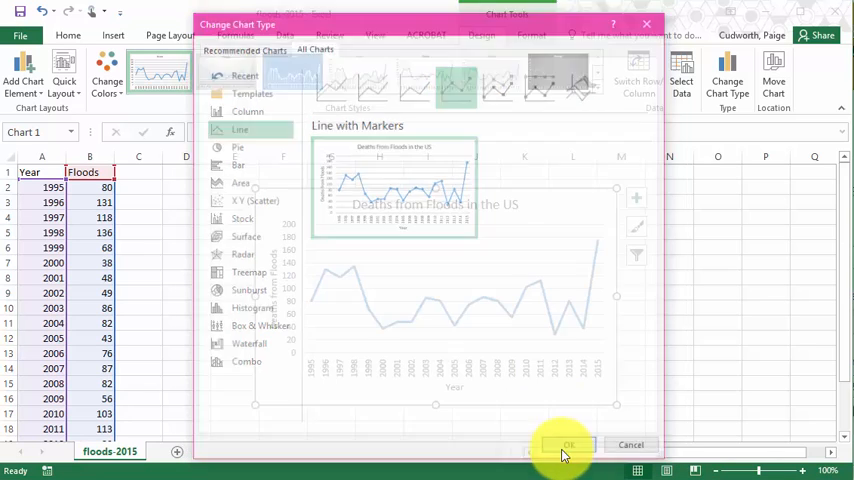
click(569, 444)
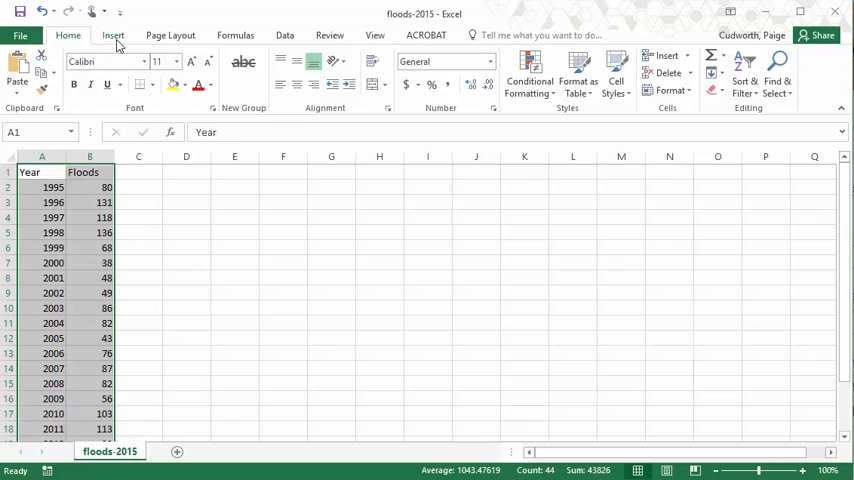
Show the Insert Line or Area Chart dropdown for the A1:B22 data.
click(113, 35)
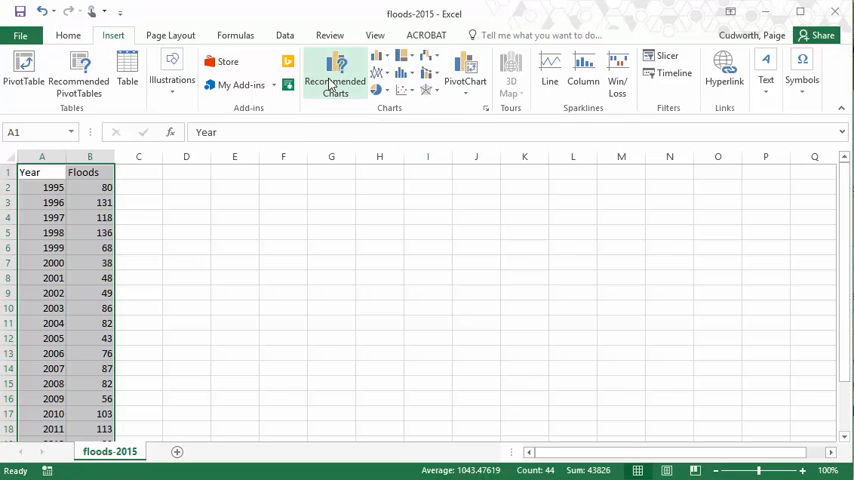
mouse_move(335, 75)
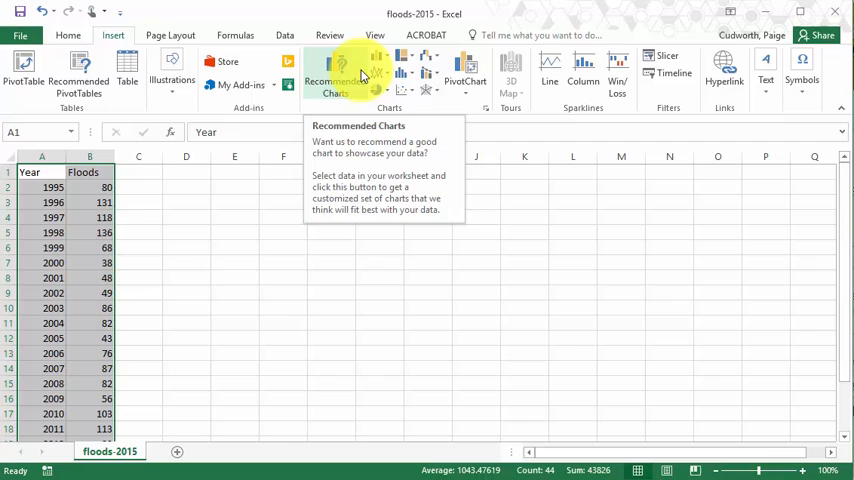
mouse_move(378, 72)
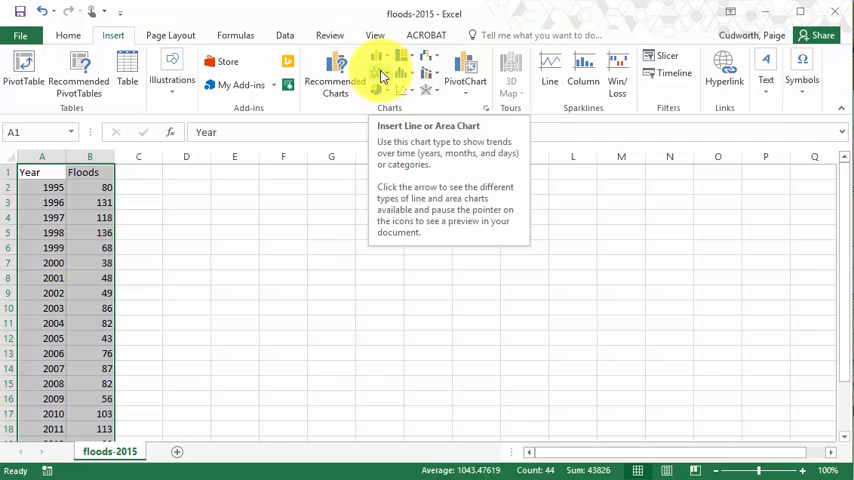
click(381, 70)
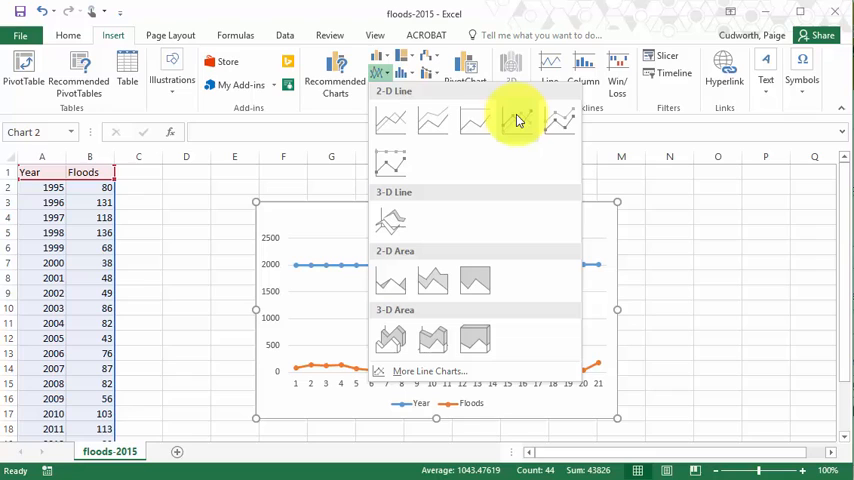
Insert a 2-D Line with Markers chart plotting Year and Floods.
click(519, 120)
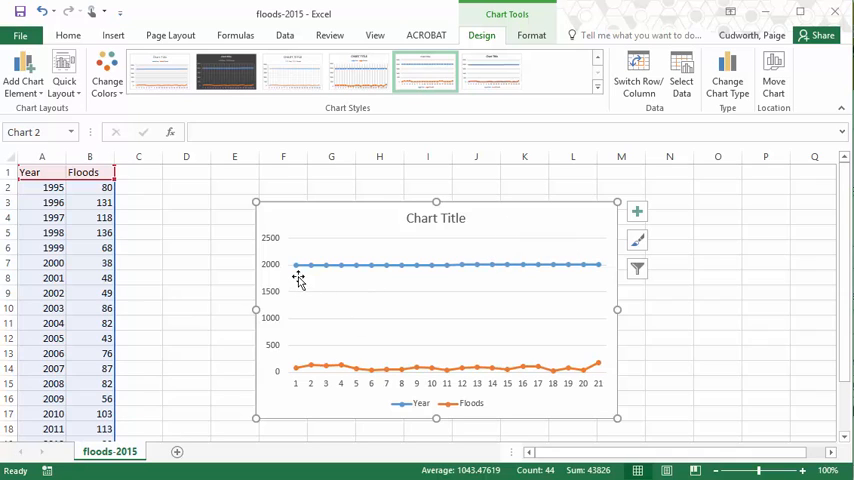
mouse_move(298, 266)
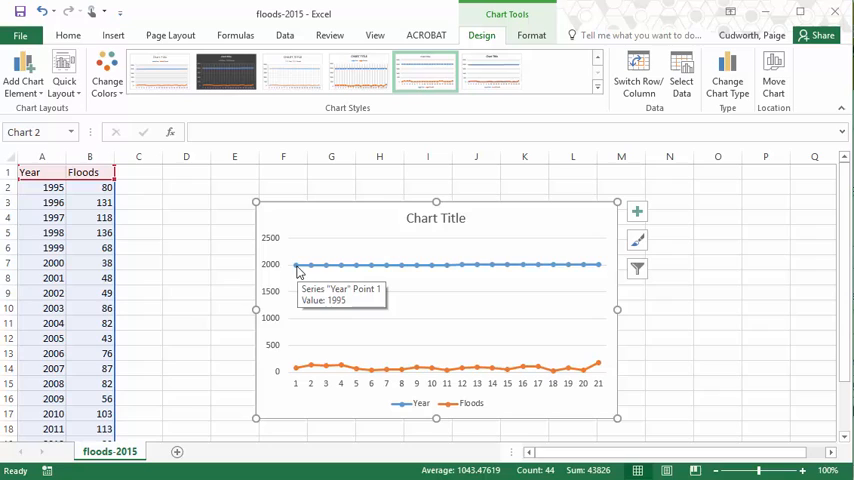
mouse_move(309, 390)
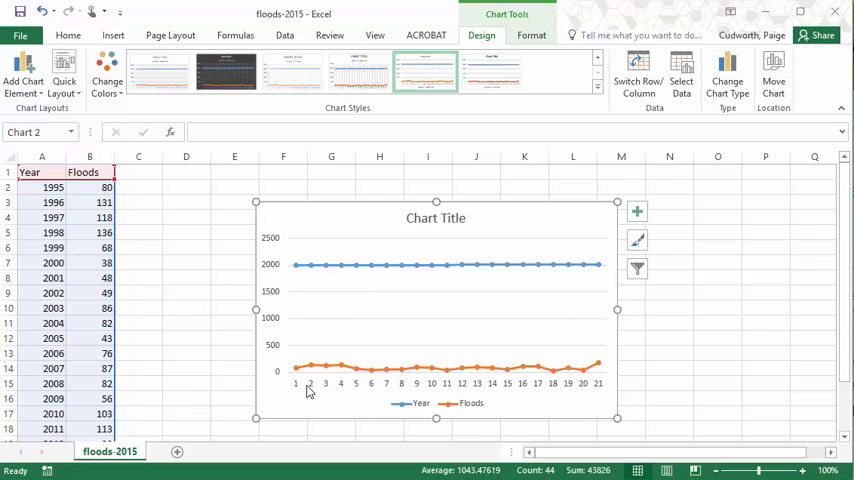
mouse_move(573, 376)
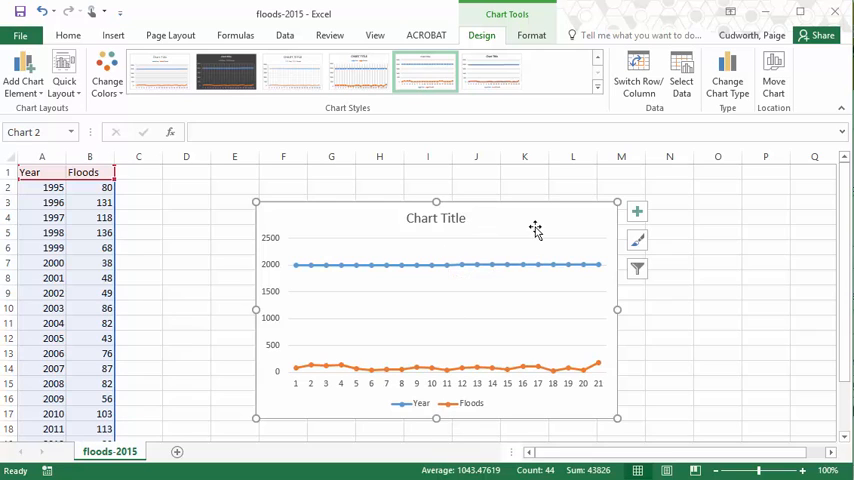
mouse_move(389, 326)
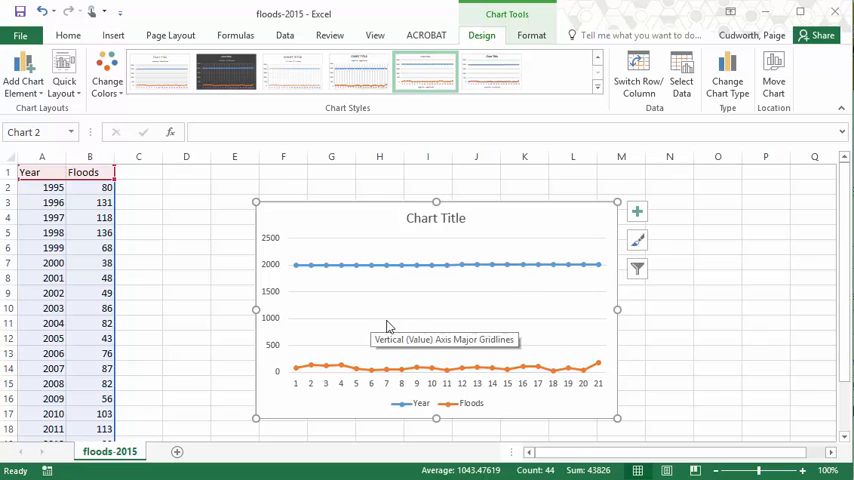
mouse_move(490, 43)
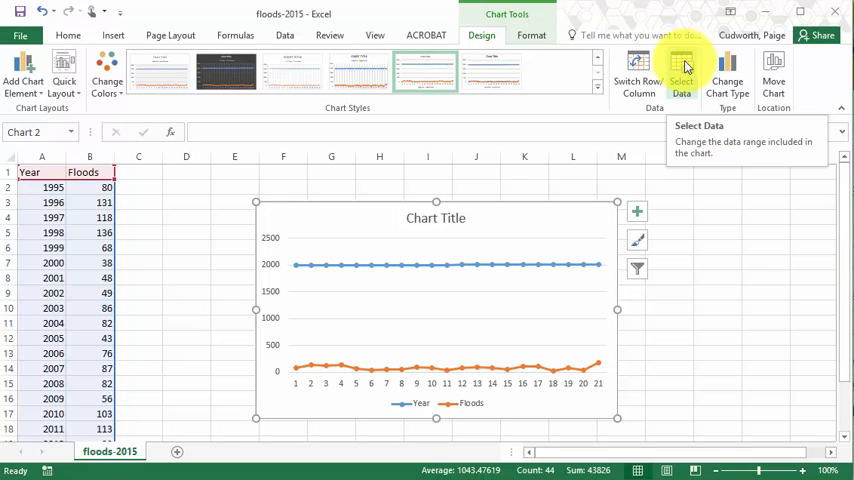
Set the horizontal axis labels to the years in A2:A22 via Select Data.
click(681, 75)
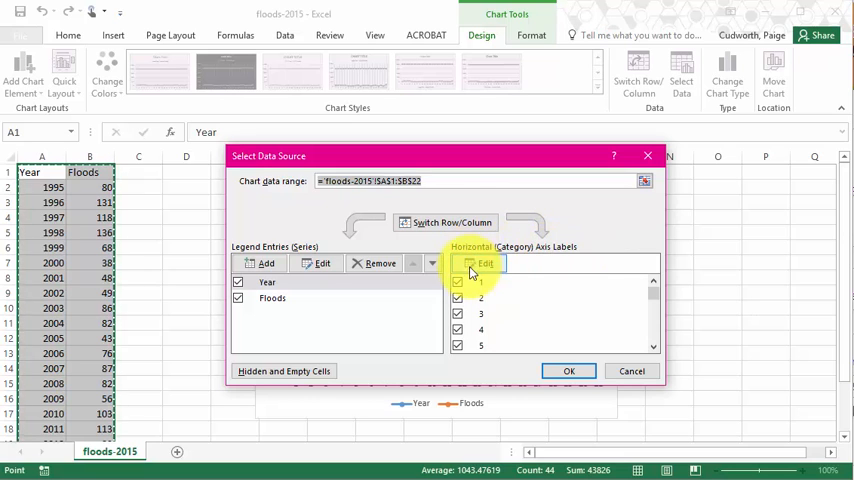
click(484, 263)
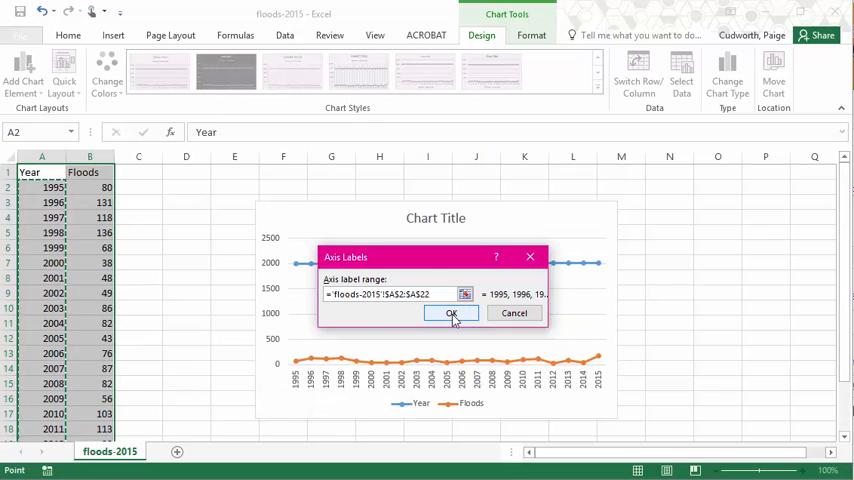
click(451, 313)
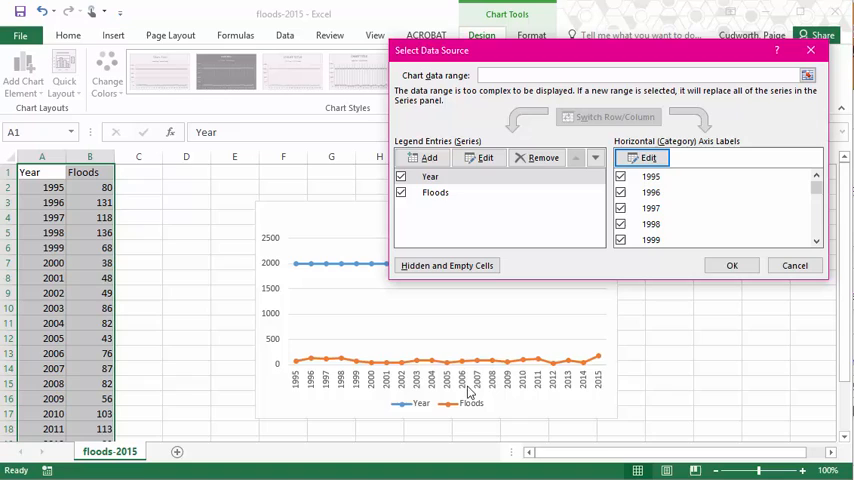
mouse_move(322, 402)
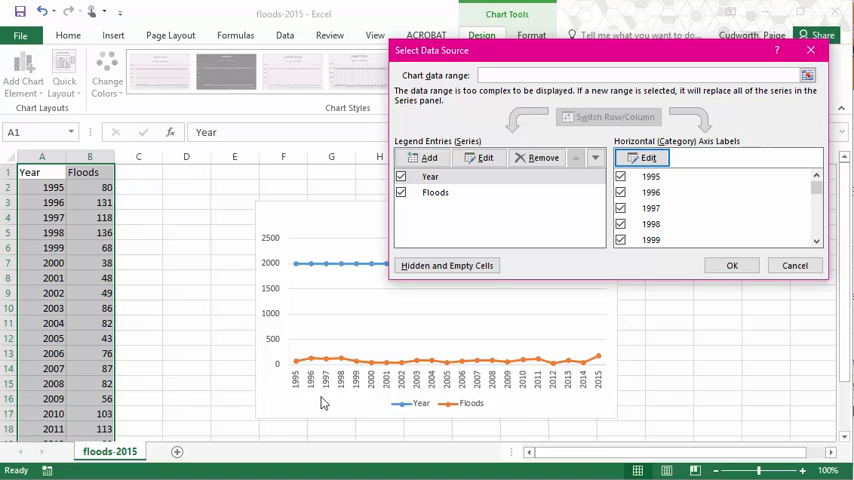
mouse_move(547, 402)
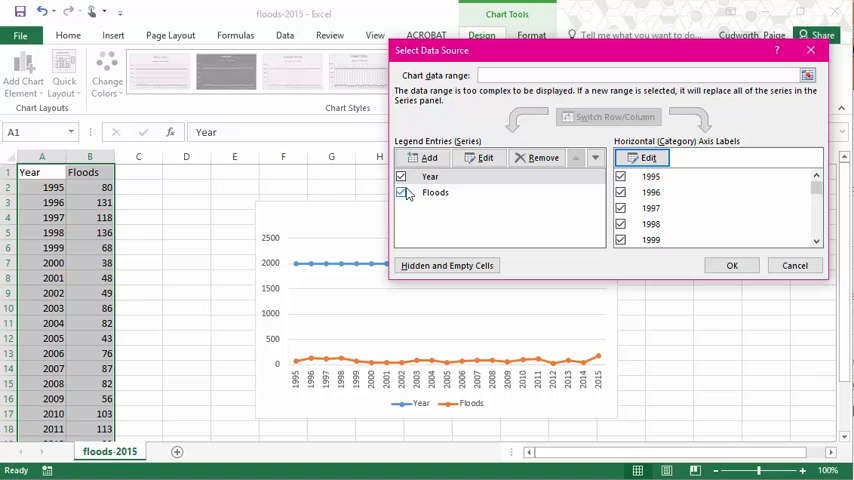
Uncheck the Year series in Select Data Source and apply.
click(401, 193)
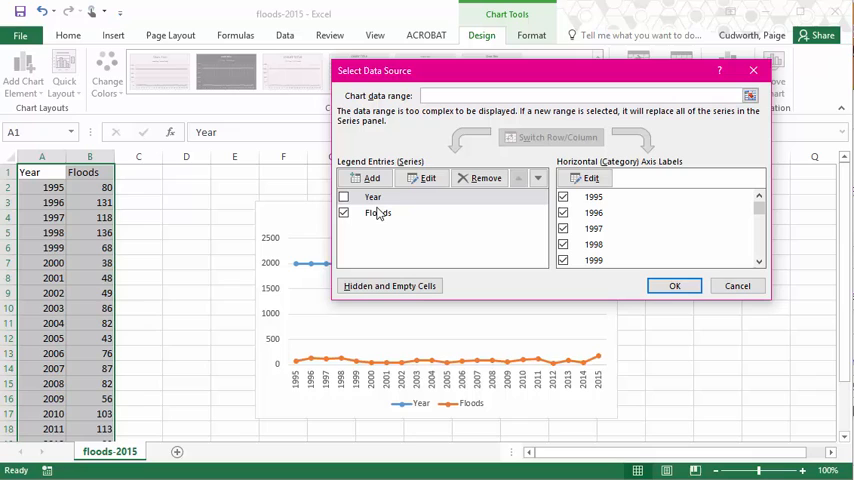
click(674, 285)
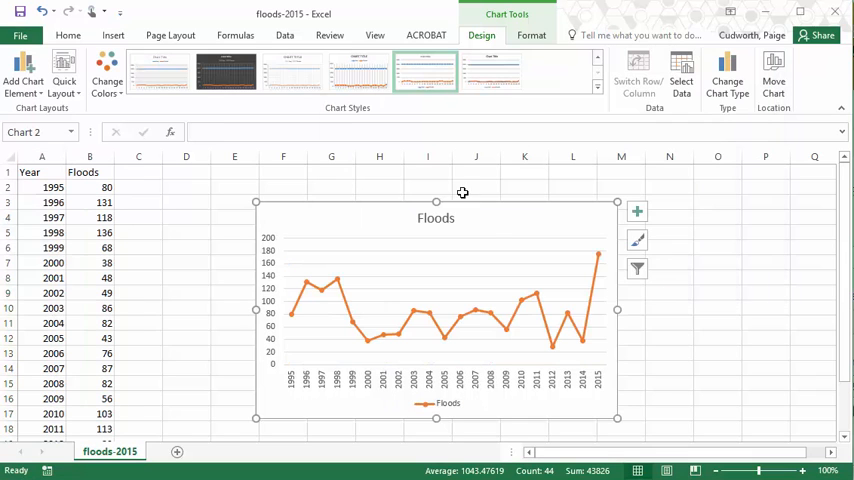
mouse_move(618, 381)
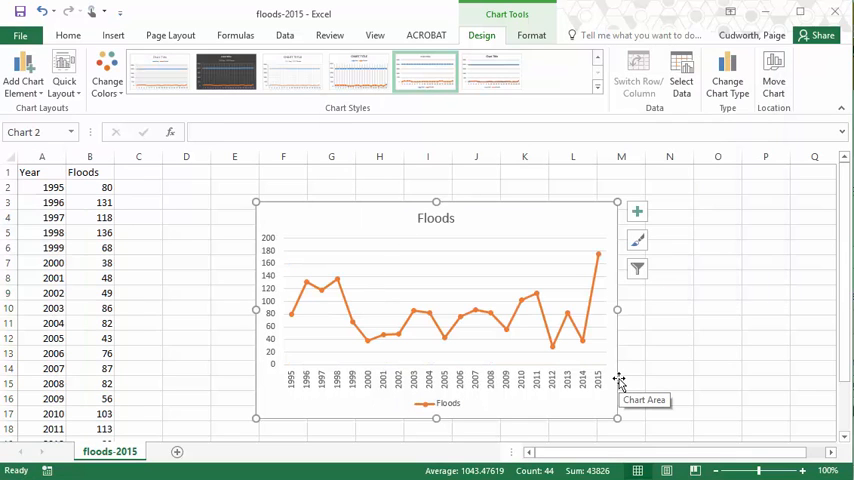
mouse_move(384, 349)
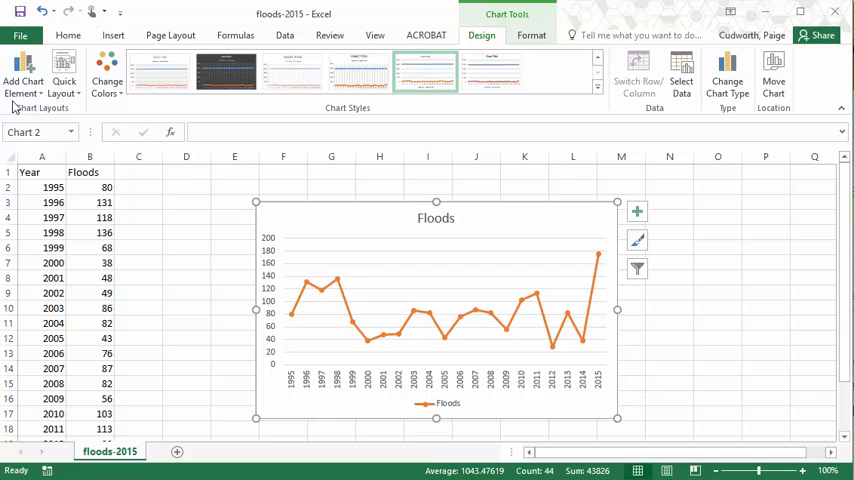
Add a horizontal axis title to the flood chart via Add Chart Element.
click(23, 75)
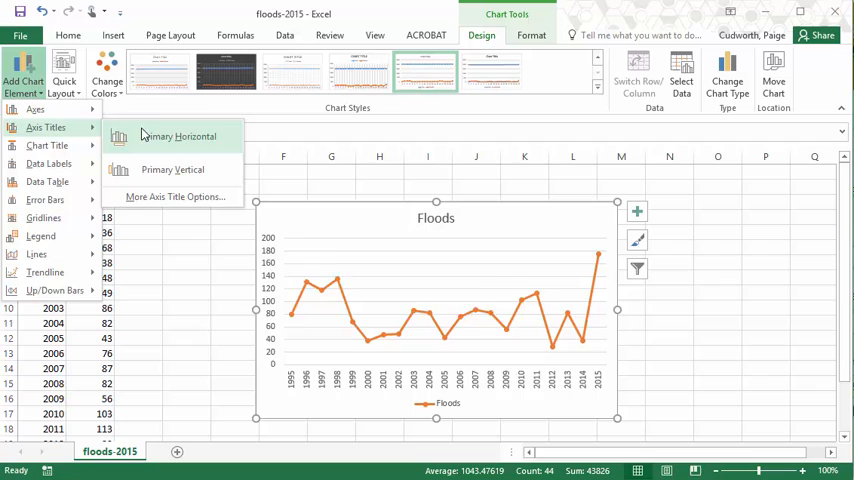
click(177, 136)
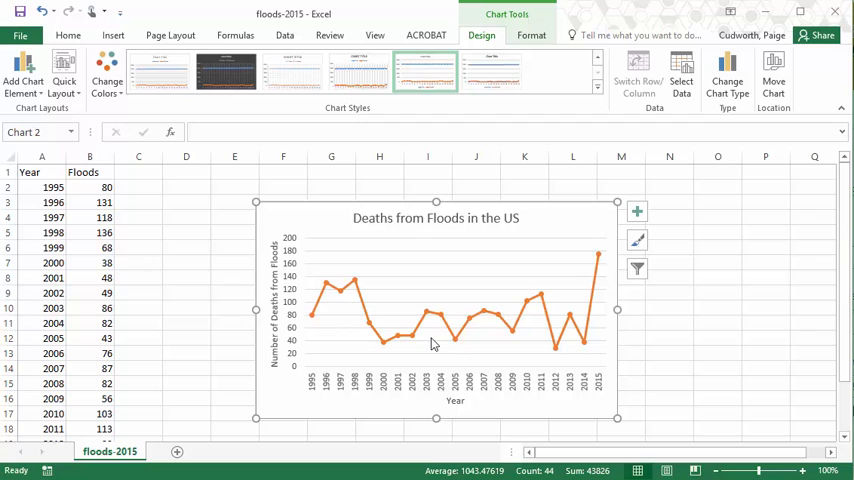
mouse_move(222, 270)
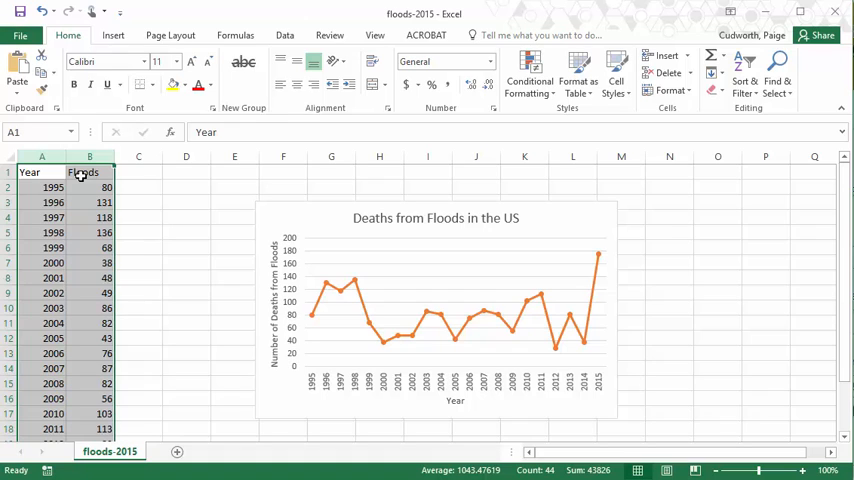
mouse_move(395, 237)
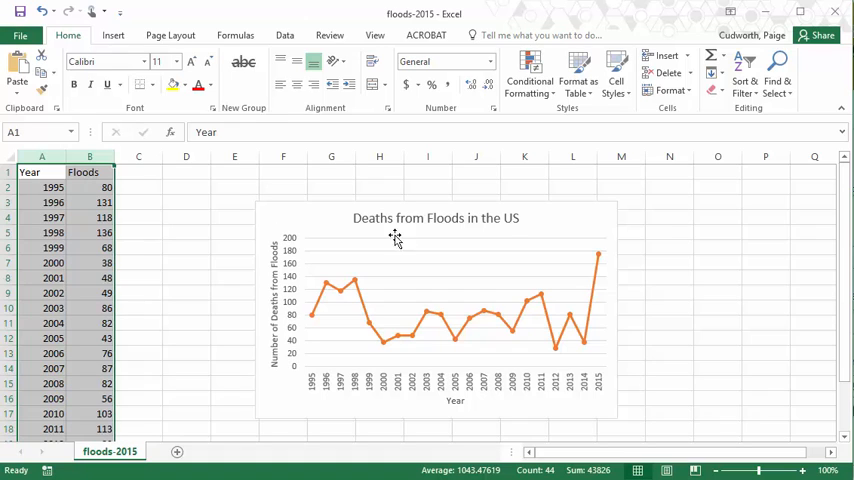
mouse_move(703, 268)
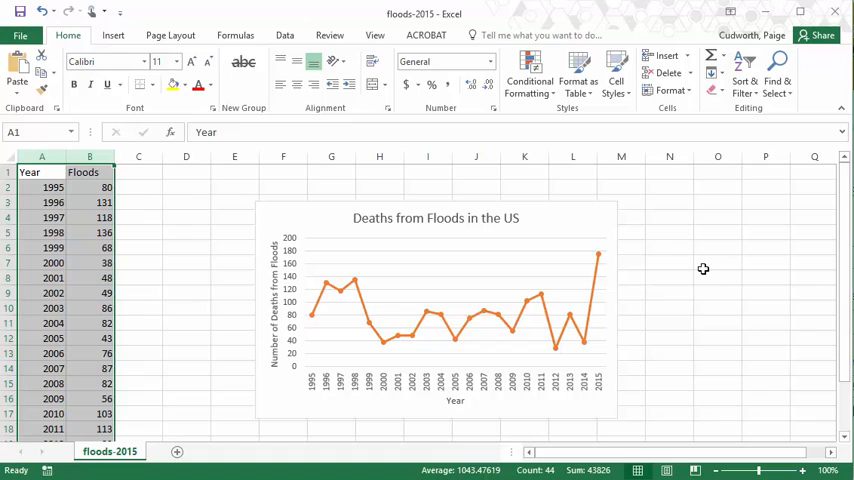